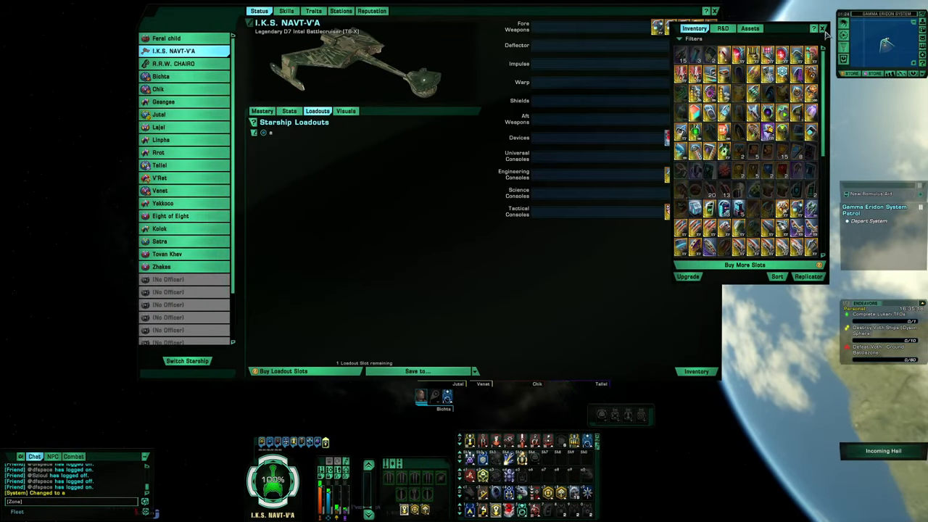
Step: Close the Inventory window to reveal the I.K.S. Navt'Va starship loadout and scroll through it
{"action": "left_click", "coordinate": [823, 29]}
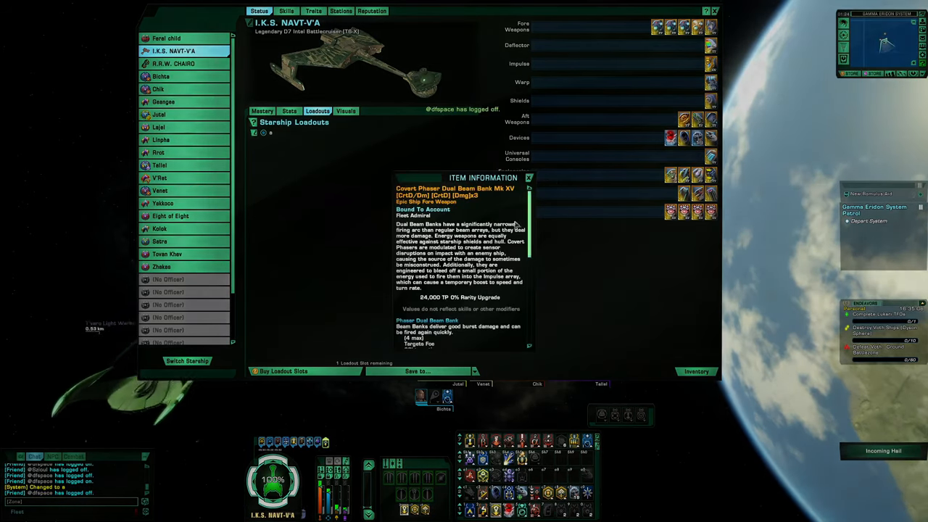
{"action": "scroll", "scroll_direction": "down", "scroll_amount": 3}
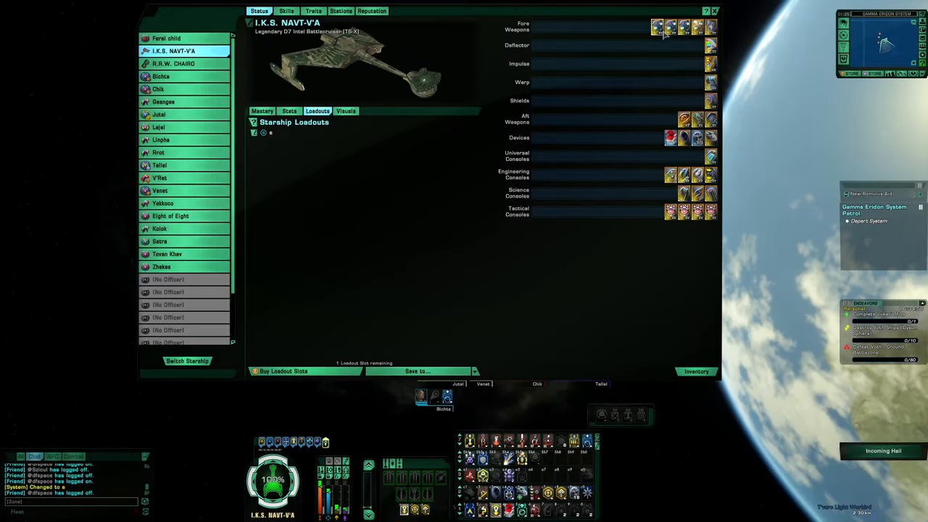
{"action": "mouse_move", "coordinate": [658, 28]}
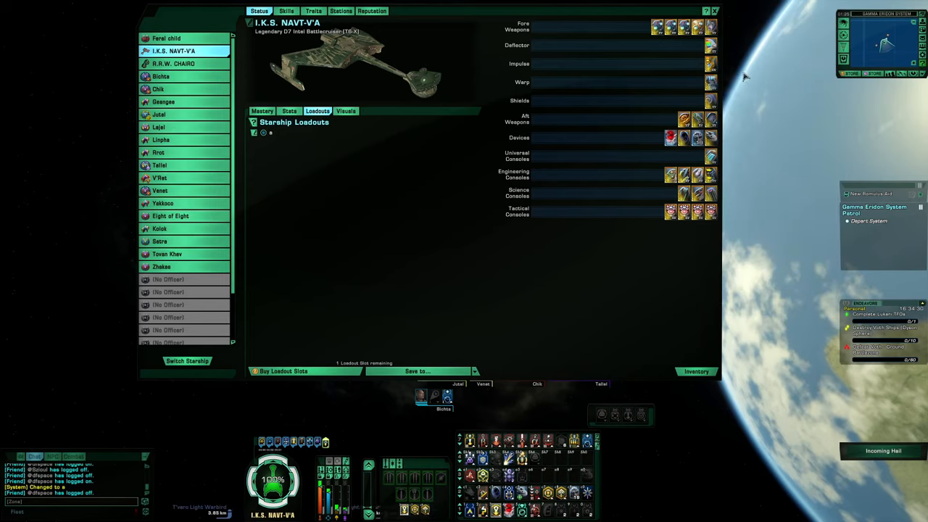
{"action": "mouse_move", "coordinate": [710, 156]}
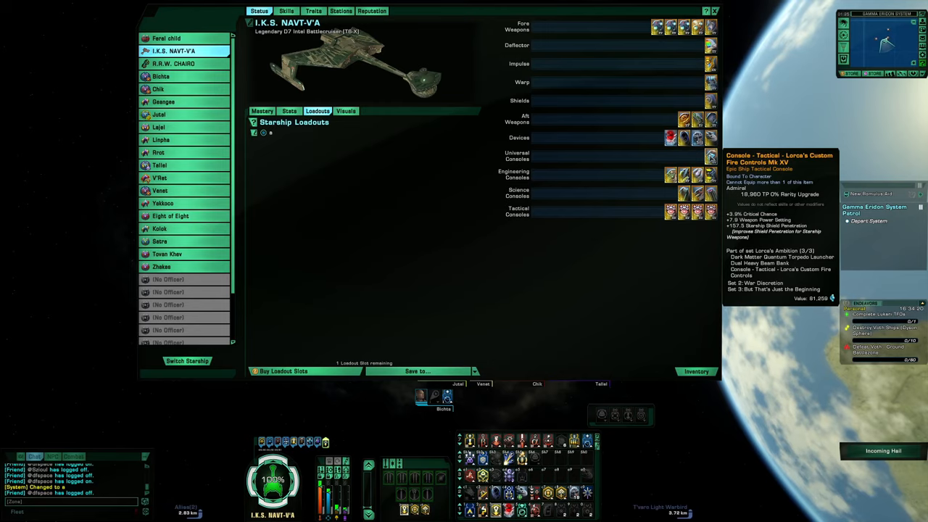
{"action": "right_click", "coordinate": [710, 156]}
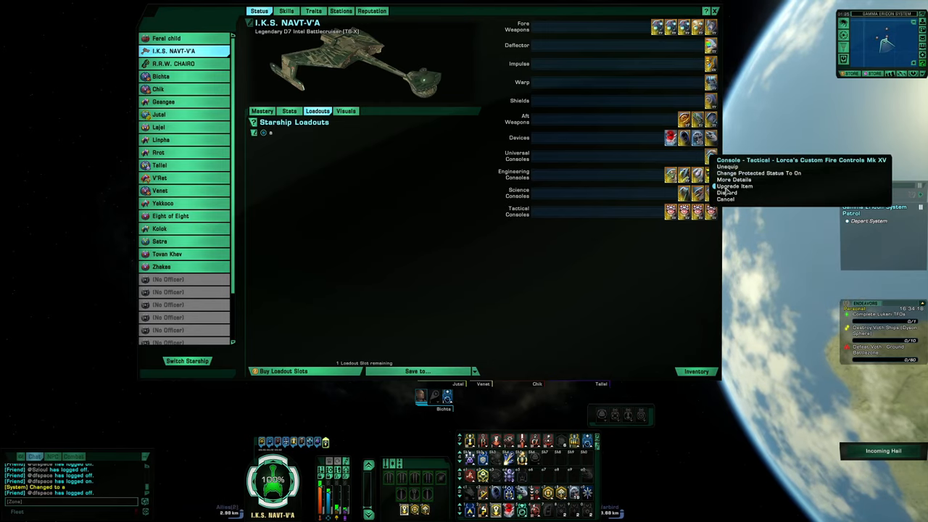
{"action": "left_click", "coordinate": [733, 180]}
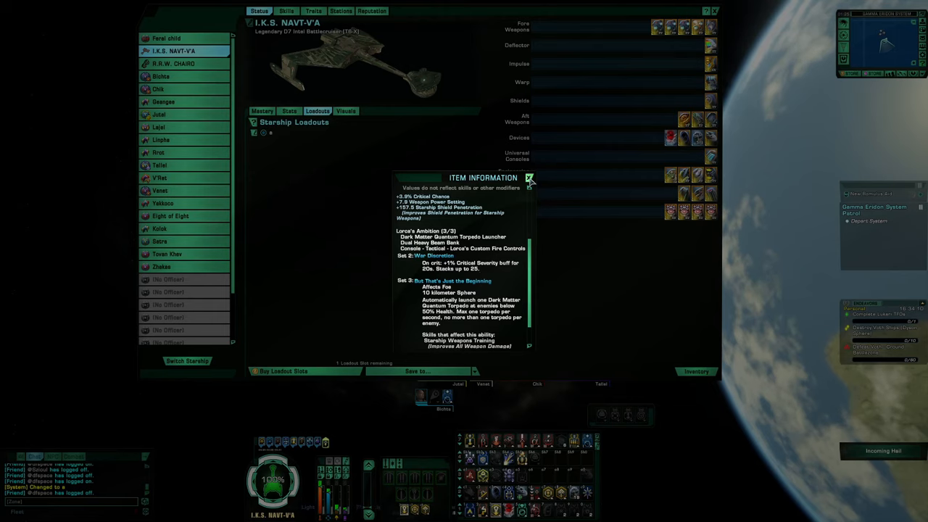
{"action": "left_click", "coordinate": [529, 176]}
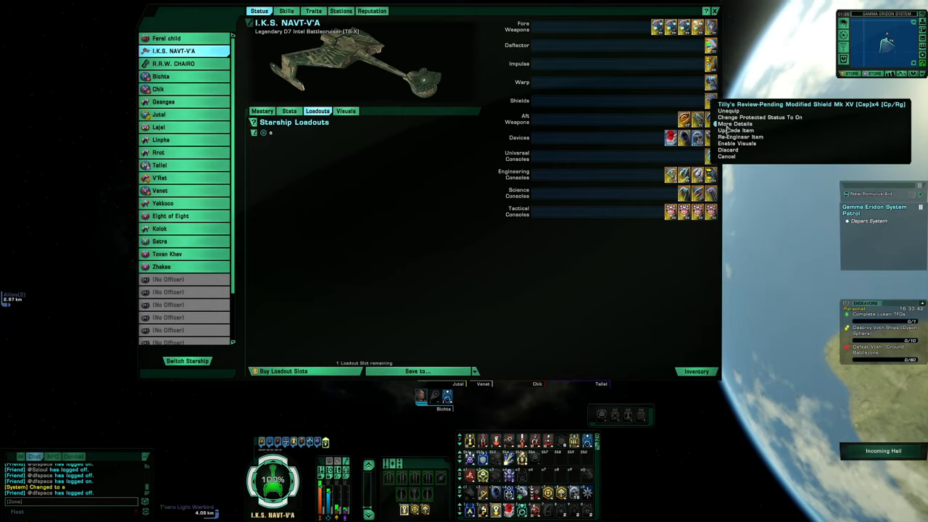
{"action": "left_click", "coordinate": [733, 123]}
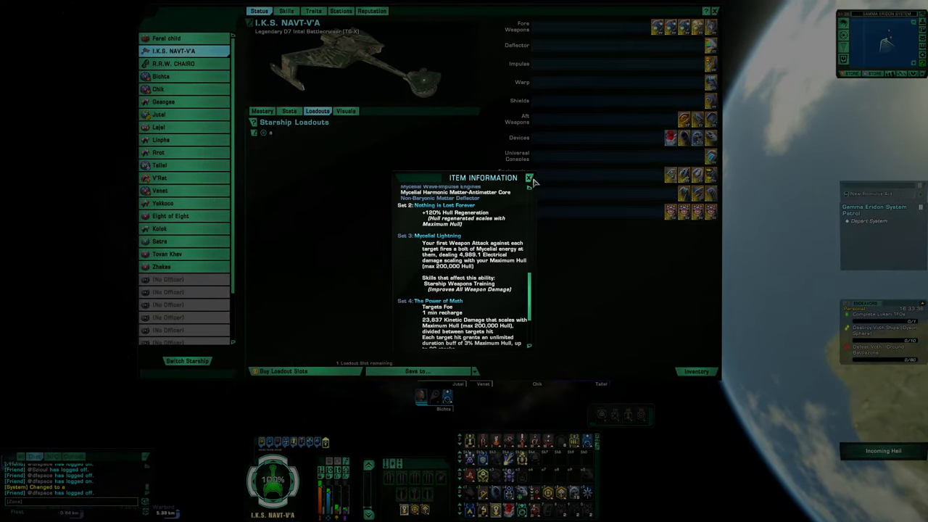
{"action": "left_click", "coordinate": [530, 177]}
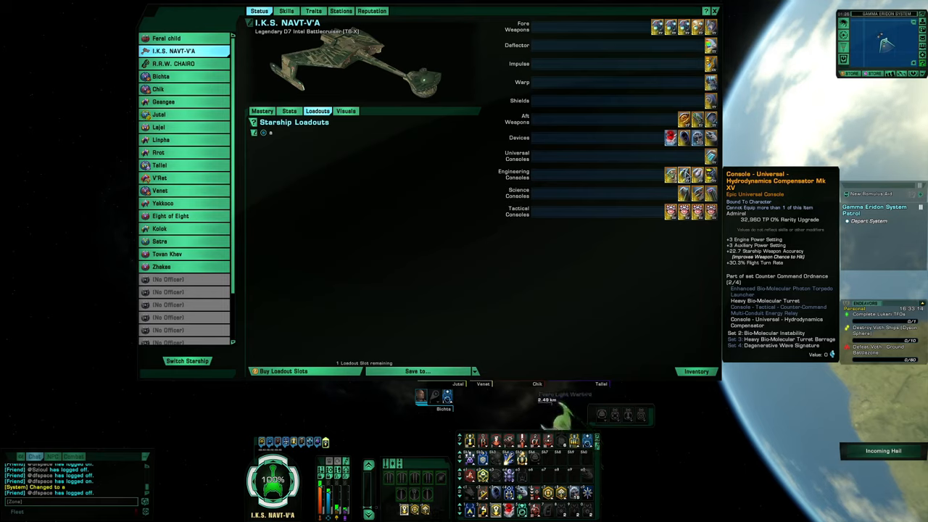
{"action": "mouse_move", "coordinate": [690, 153]}
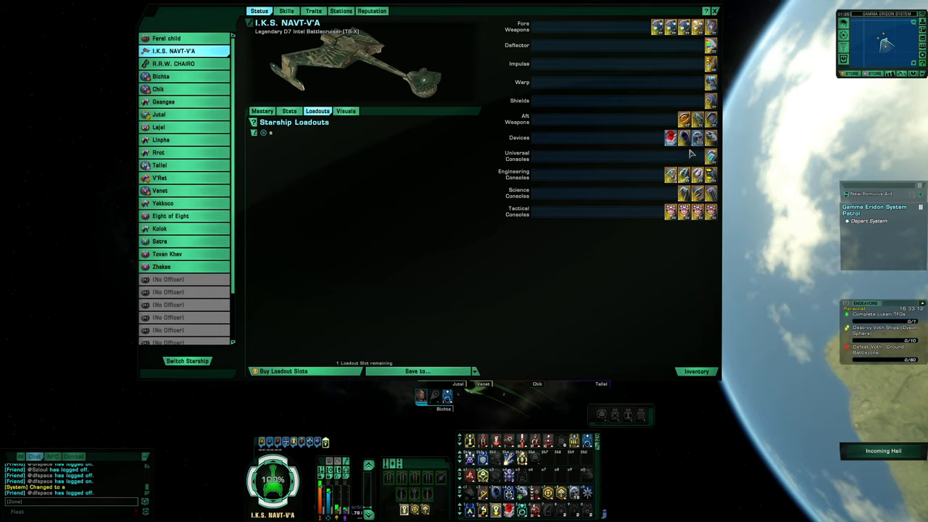
{"action": "mouse_move", "coordinate": [684, 118]}
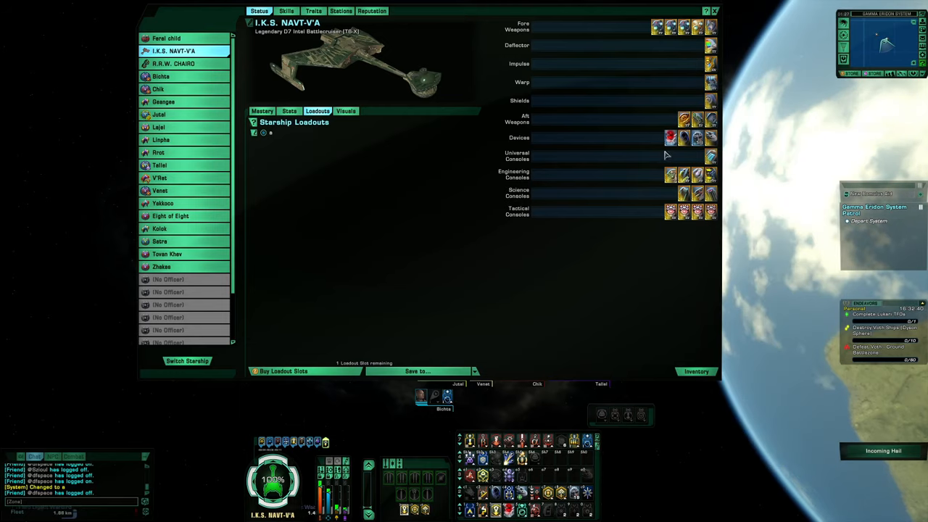
{"action": "mouse_move", "coordinate": [669, 174]}
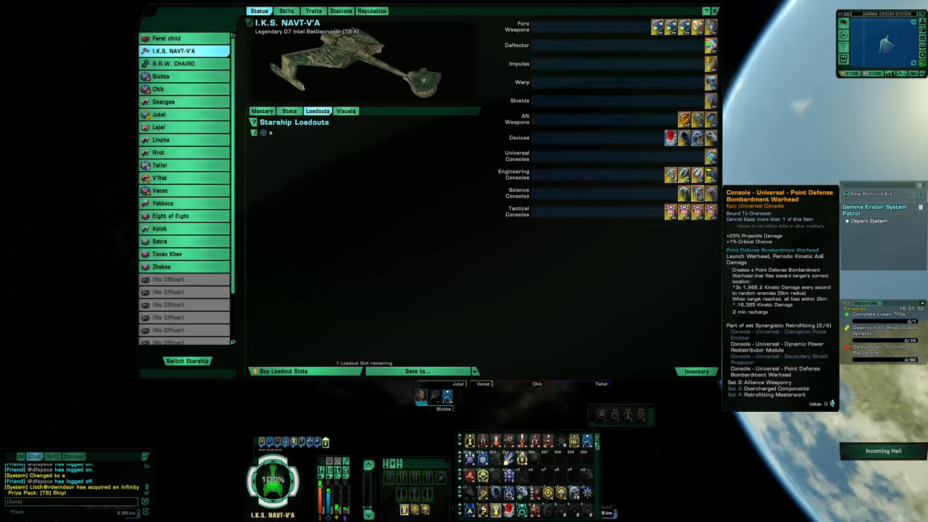
{"action": "mouse_move", "coordinate": [710, 211]}
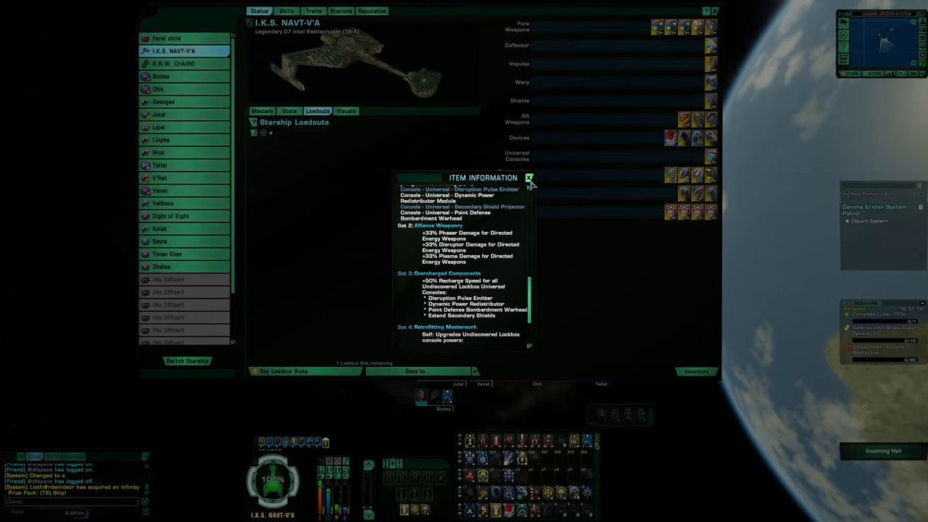
{"action": "left_click", "coordinate": [528, 177]}
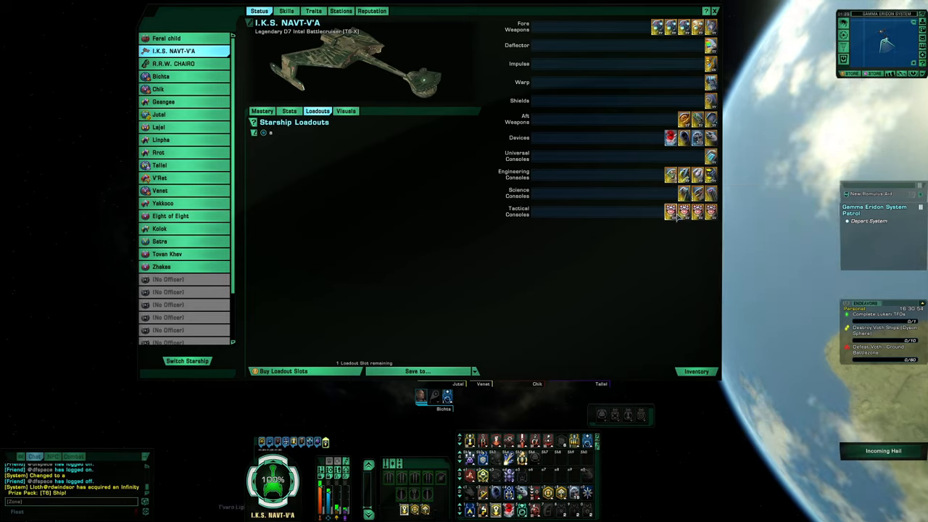
{"action": "mouse_move", "coordinate": [669, 210]}
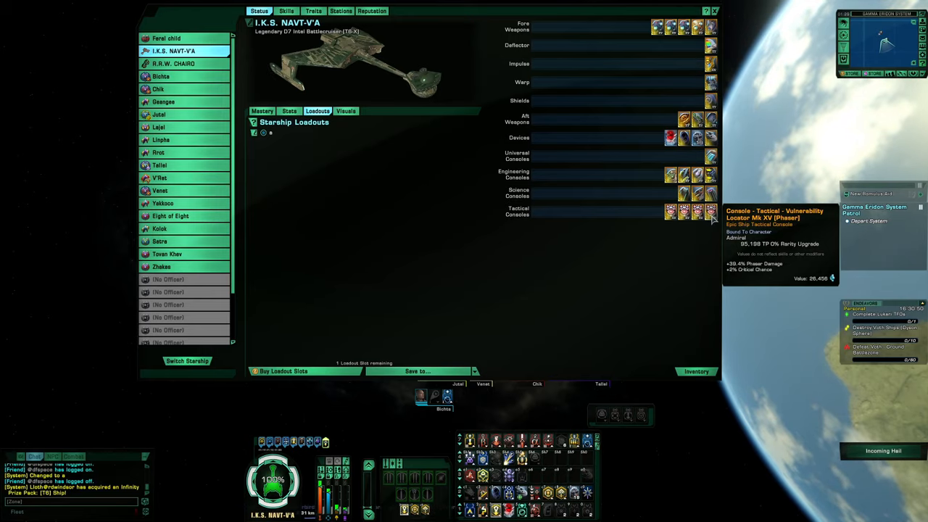
{"action": "left_click", "coordinate": [287, 10]}
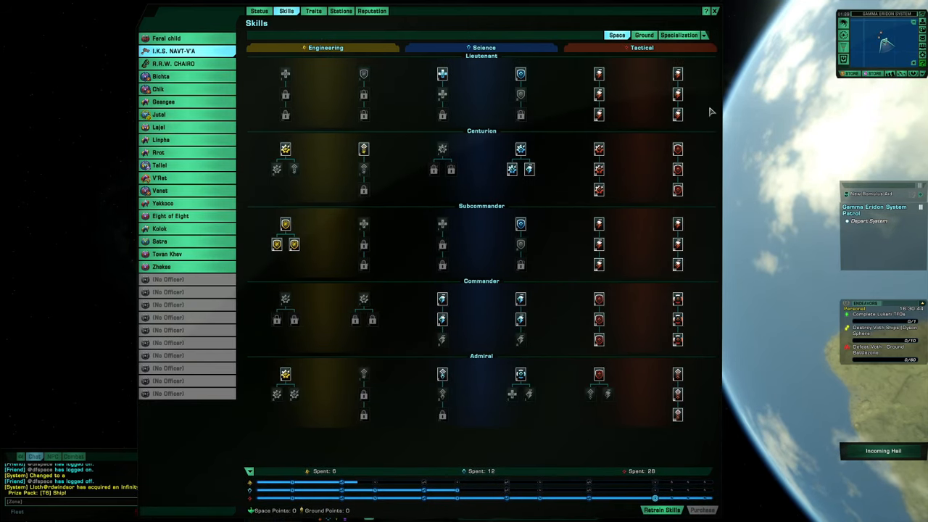
{"action": "mouse_move", "coordinate": [678, 187]}
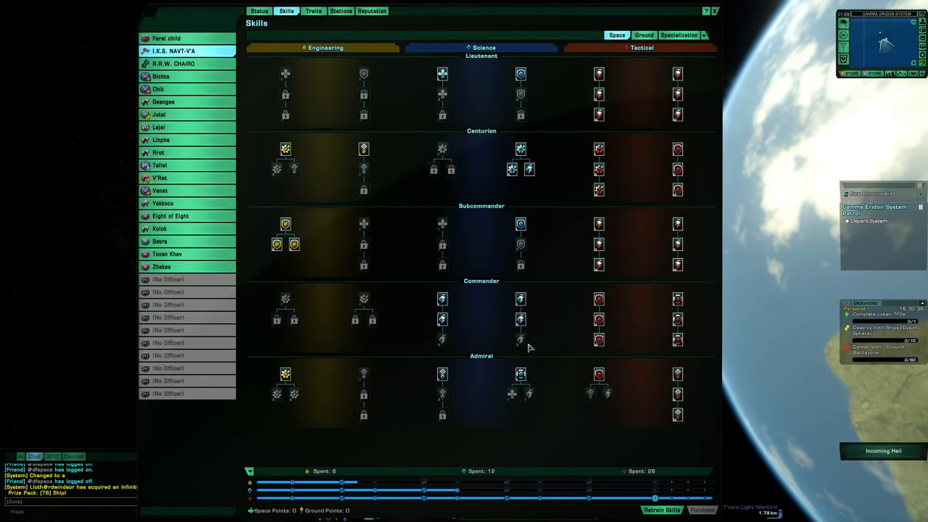
{"action": "mouse_move", "coordinate": [520, 341]}
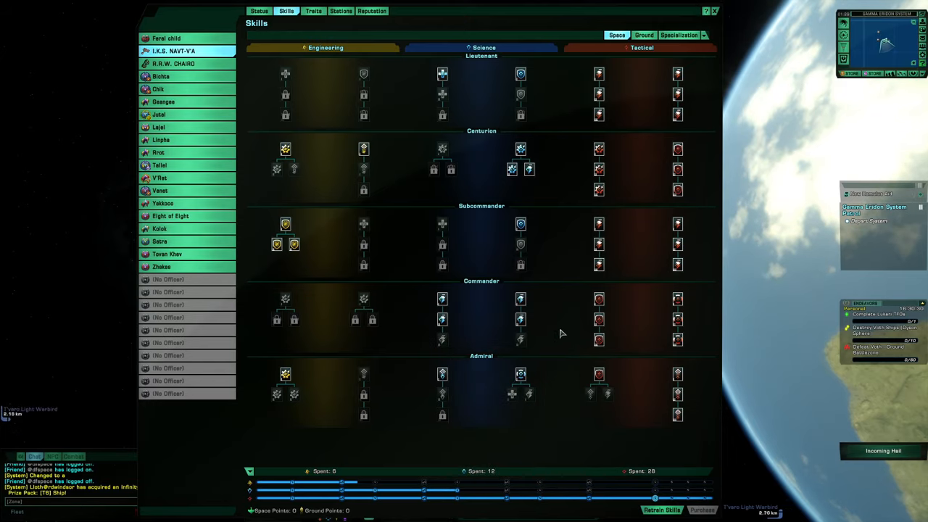
{"action": "mouse_move", "coordinate": [442, 147]}
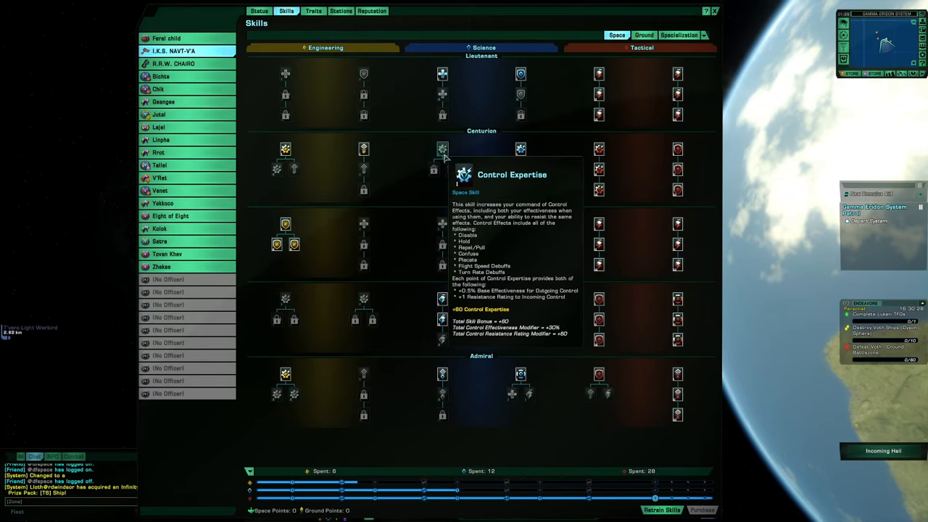
{"action": "mouse_move", "coordinate": [612, 142]}
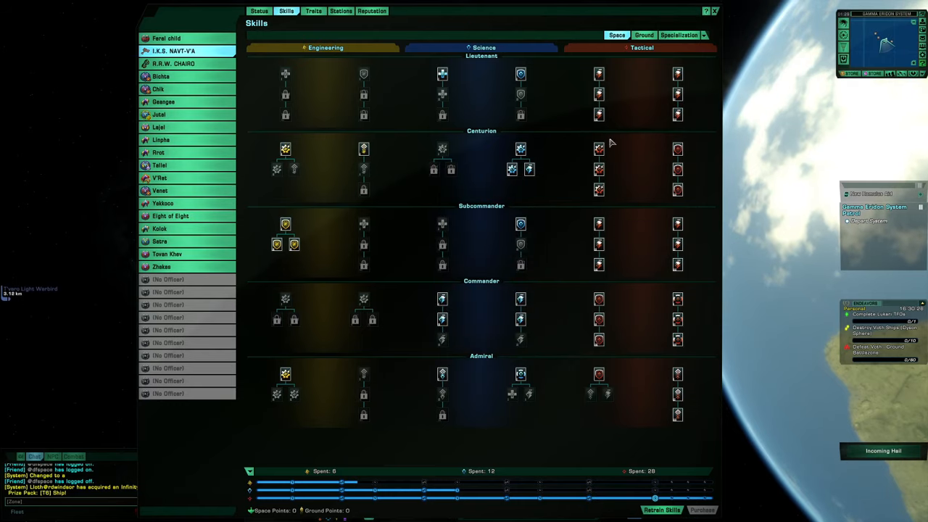
{"action": "mouse_move", "coordinate": [612, 90]}
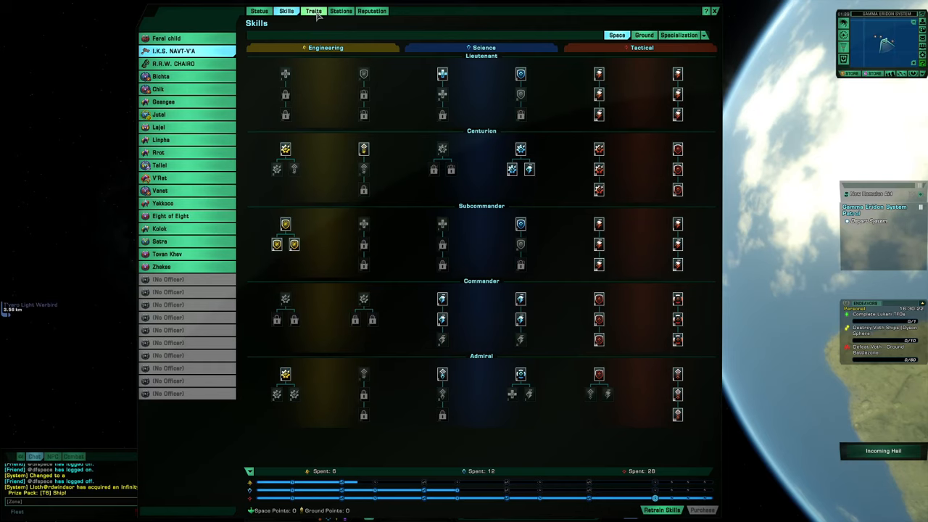
Step: Switch the character window from the Skills tree to the captain's Traits page
{"action": "left_click", "coordinate": [313, 10]}
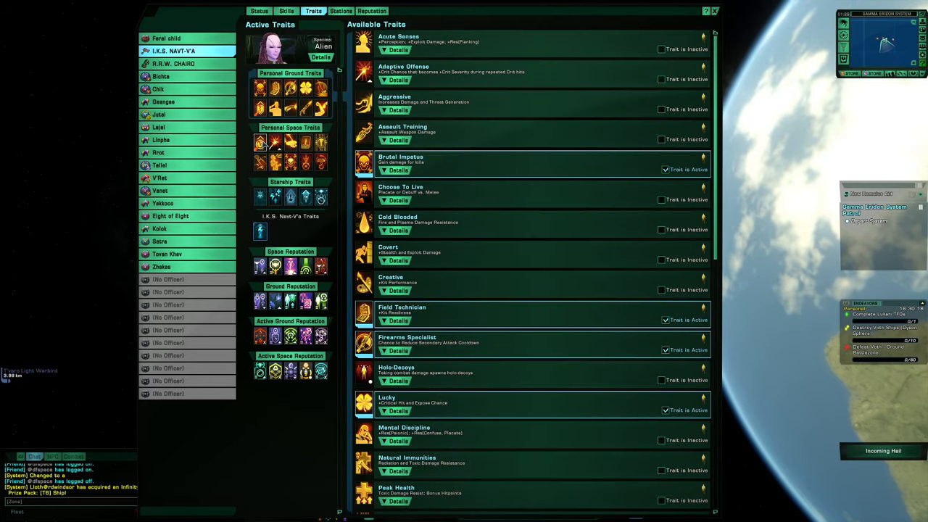
{"action": "scroll", "scroll_direction": "down", "scroll_amount": 3}
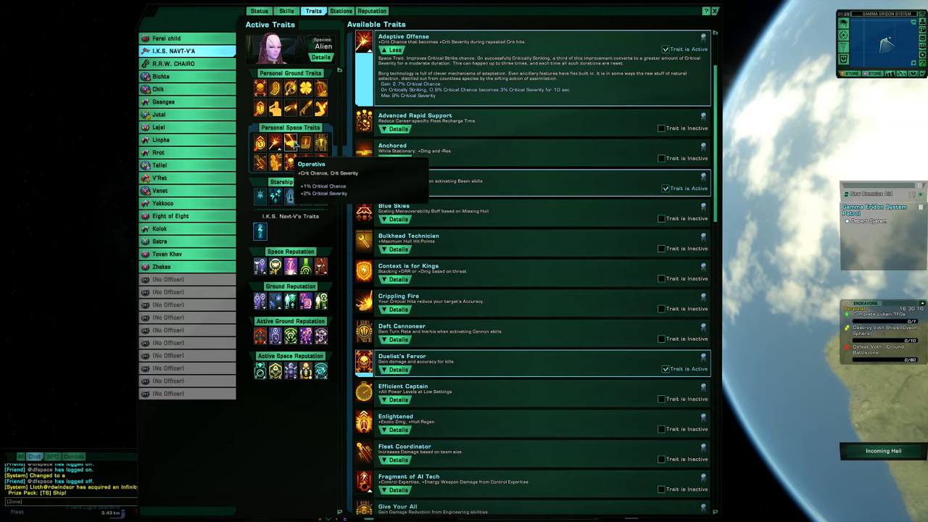
{"action": "scroll", "scroll_direction": "down", "scroll_amount": 3}
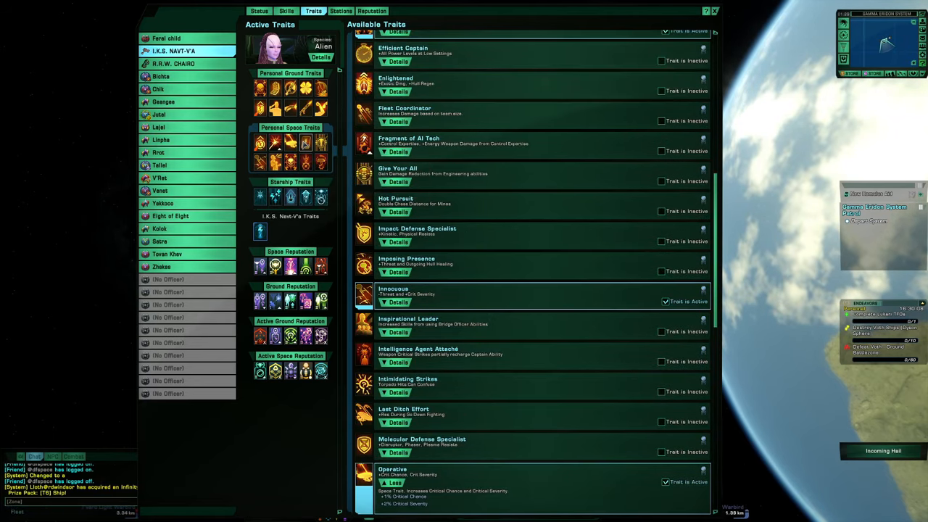
{"action": "scroll", "scroll_direction": "down", "scroll_amount": 3}
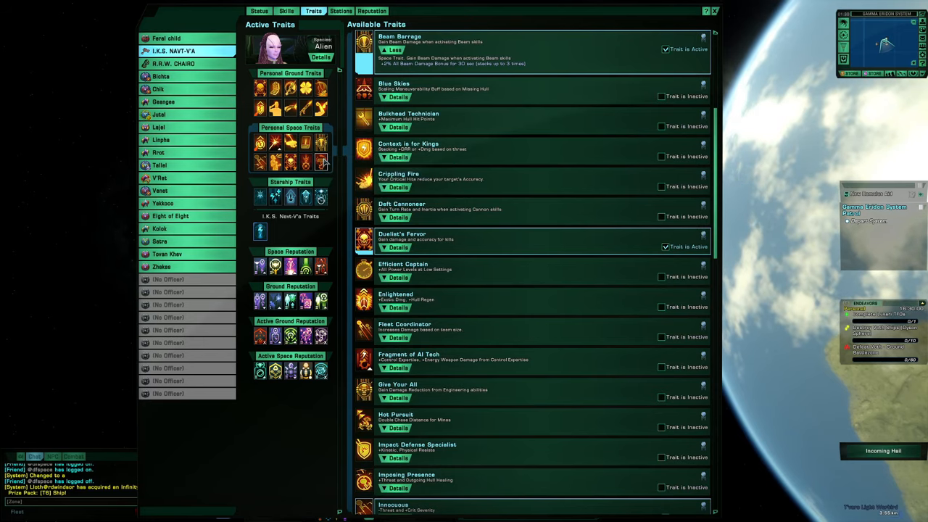
{"action": "scroll", "scroll_direction": "down", "scroll_amount": 3}
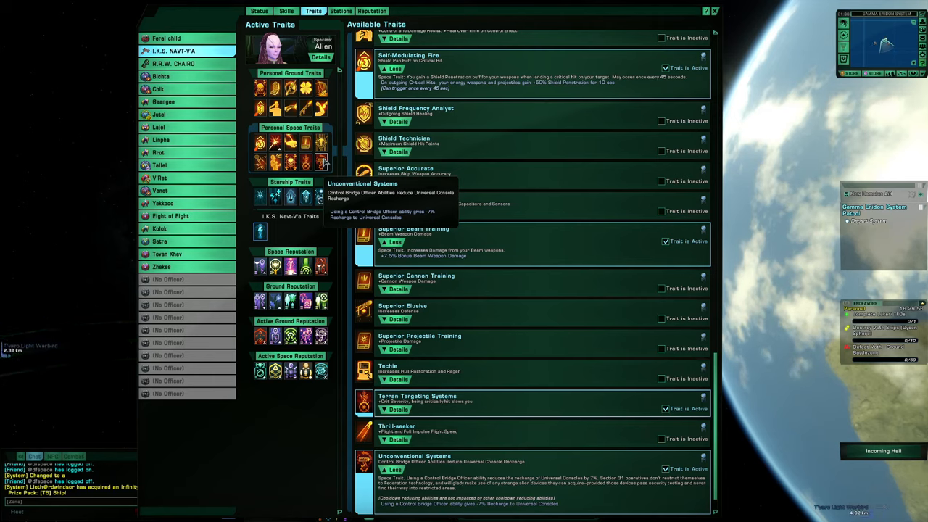
{"action": "mouse_move", "coordinate": [322, 161]}
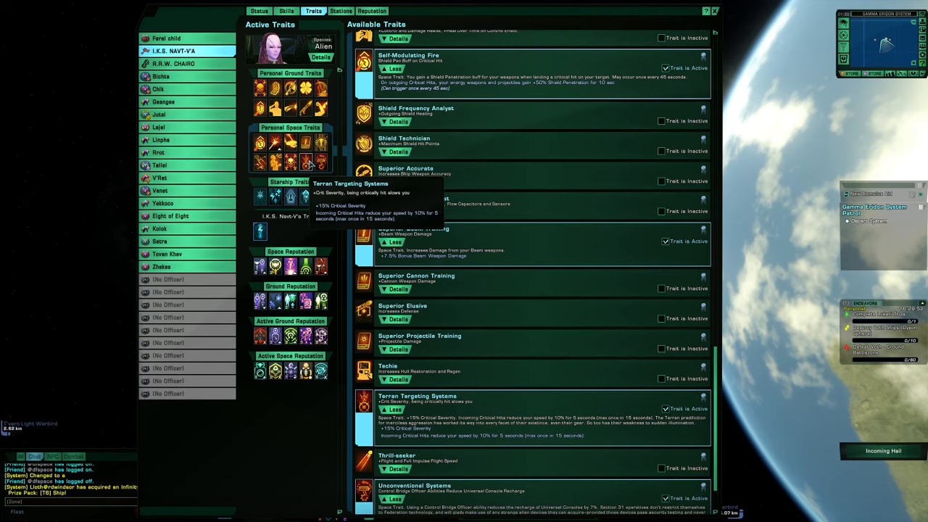
{"action": "mouse_move", "coordinate": [293, 158]}
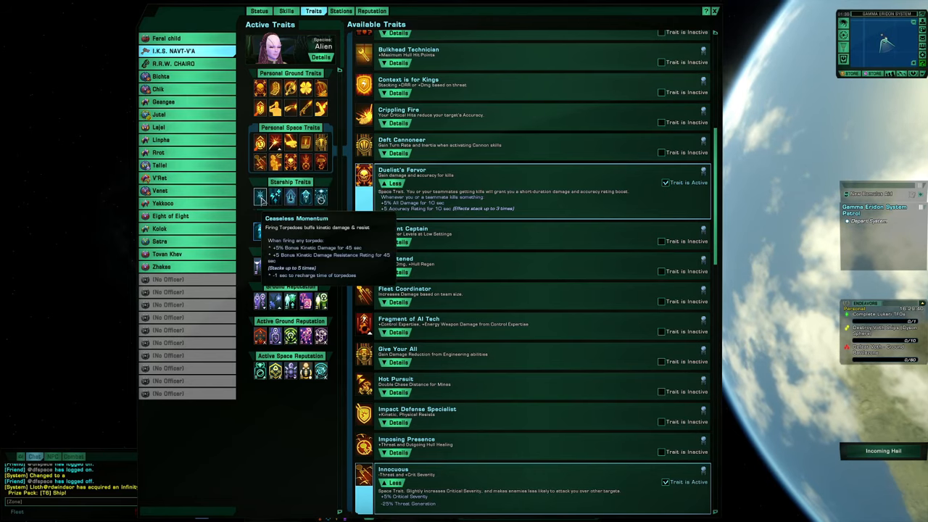
{"action": "scroll", "scroll_direction": "down", "scroll_amount": 3}
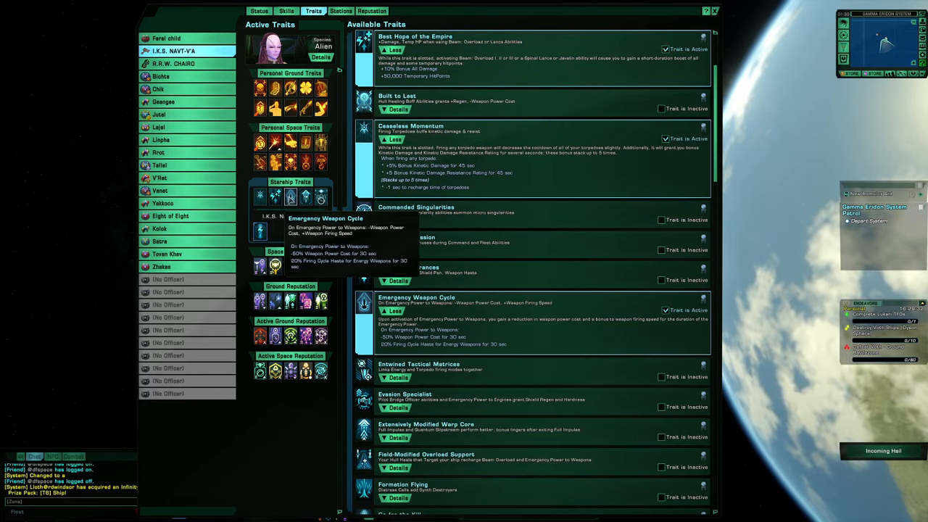
{"action": "scroll", "scroll_direction": "down", "scroll_amount": 3}
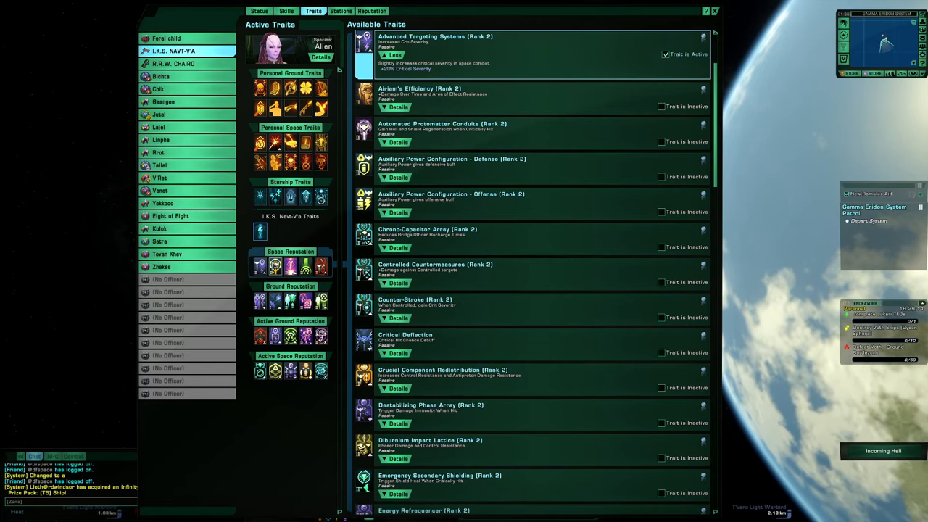
Step: Finish reviewing the reputation traits list and switch to the bridge officer Stations page
{"action": "scroll", "scroll_direction": "down", "scroll_amount": 3}
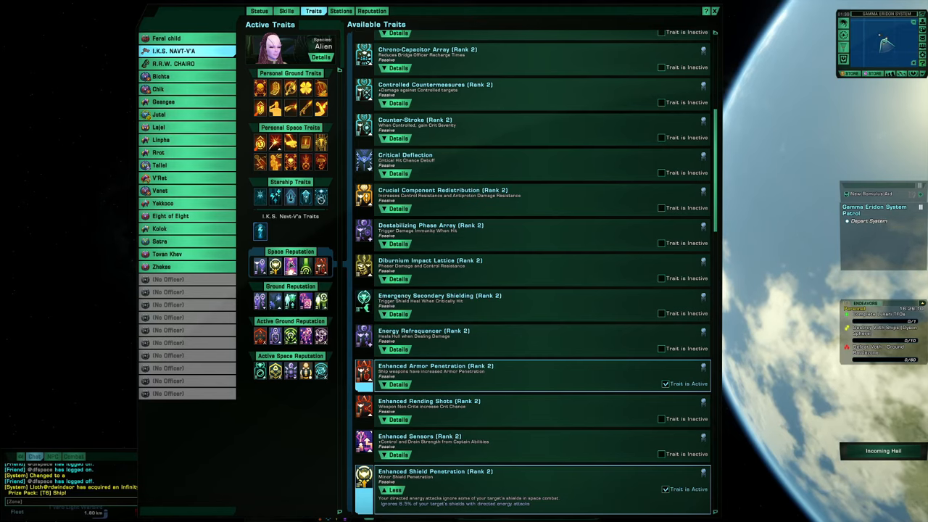
{"action": "scroll", "scroll_direction": "down", "scroll_amount": 3}
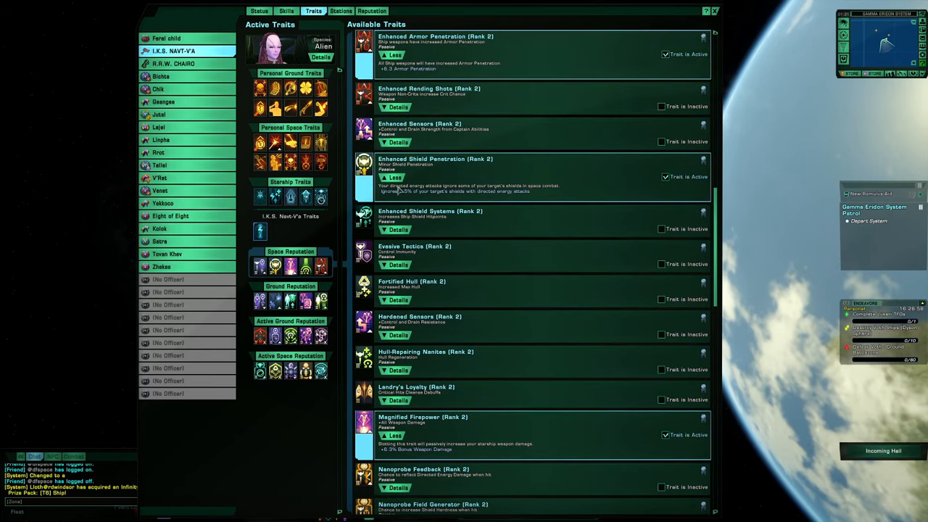
{"action": "left_click", "coordinate": [340, 10]}
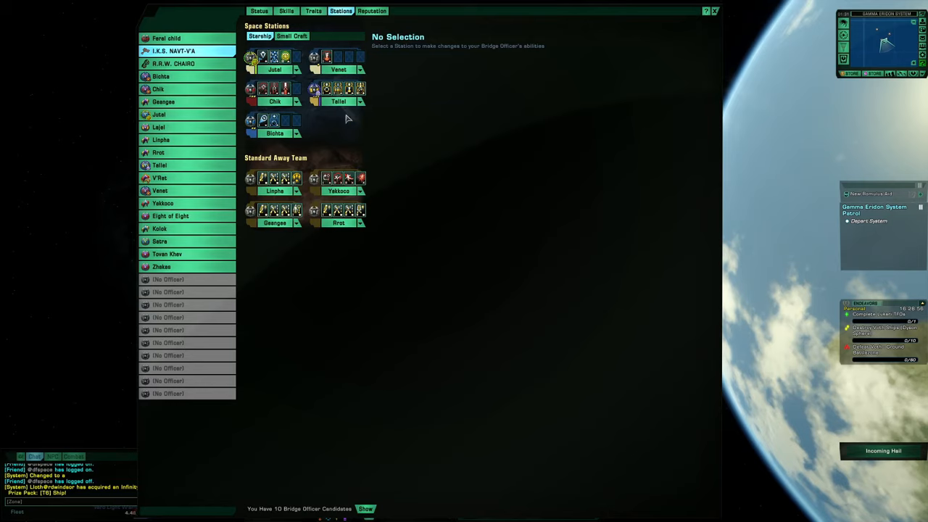
{"action": "mouse_move", "coordinate": [284, 57]}
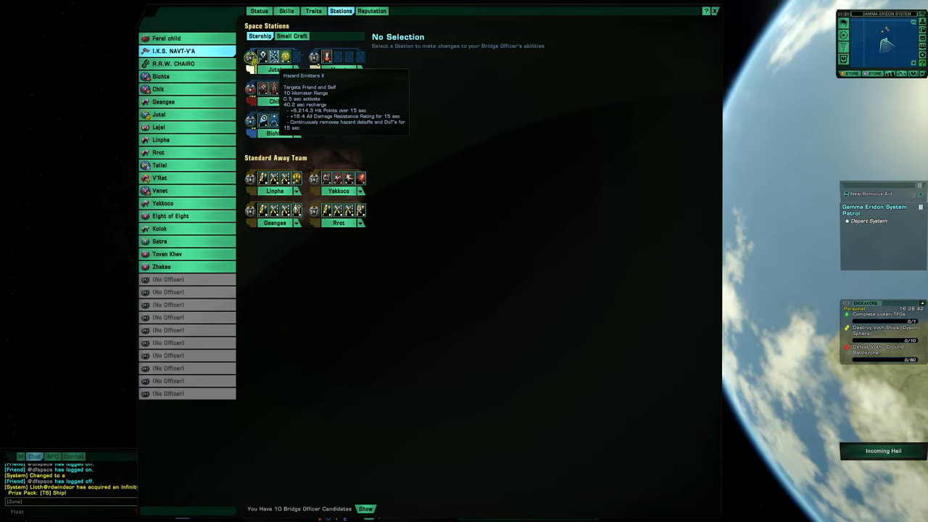
{"action": "mouse_move", "coordinate": [327, 57]}
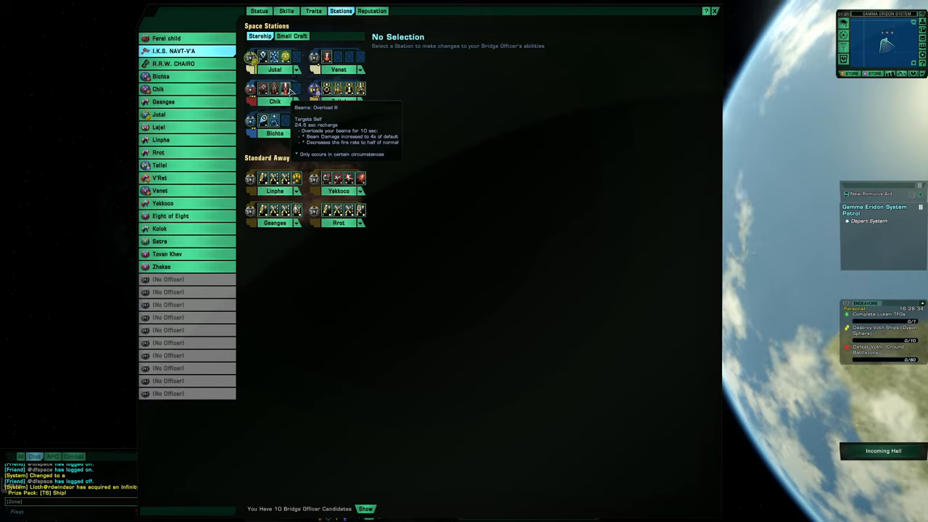
{"action": "mouse_move", "coordinate": [284, 89]}
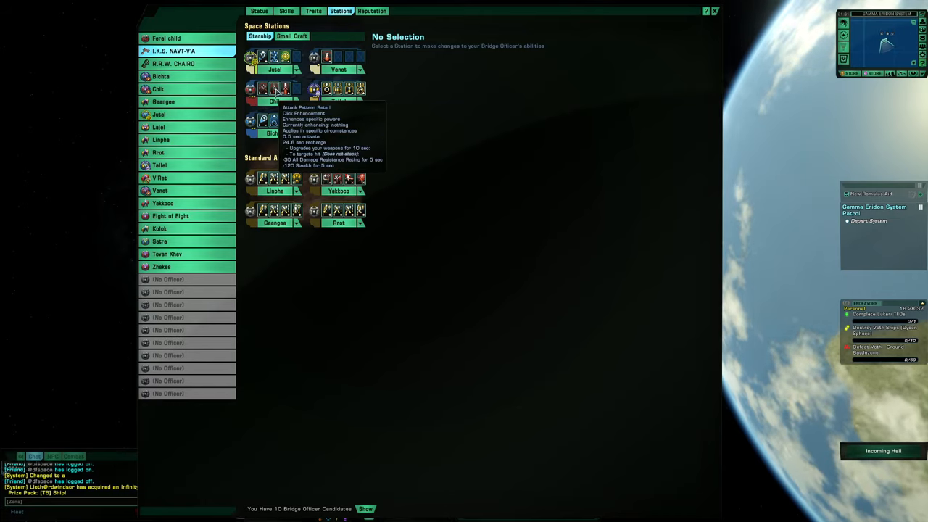
{"action": "mouse_move", "coordinate": [262, 90]}
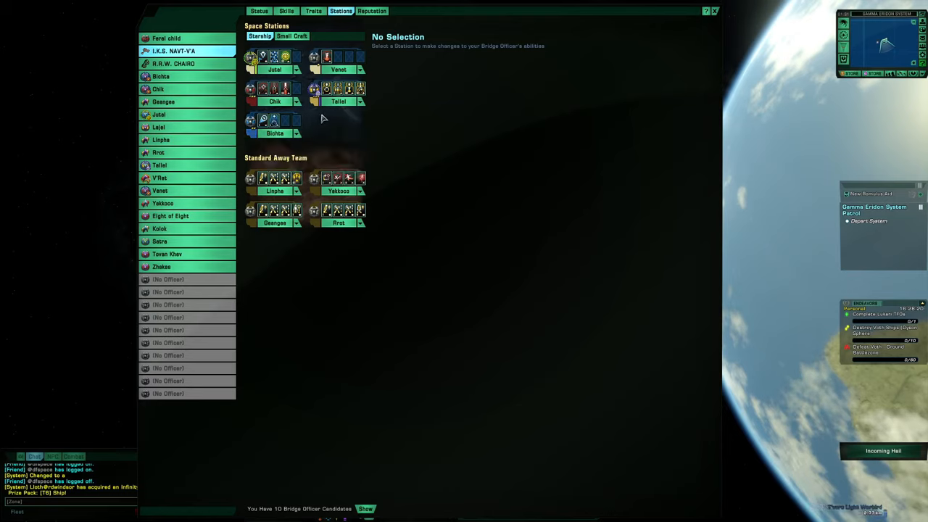
{"action": "mouse_move", "coordinate": [327, 88]}
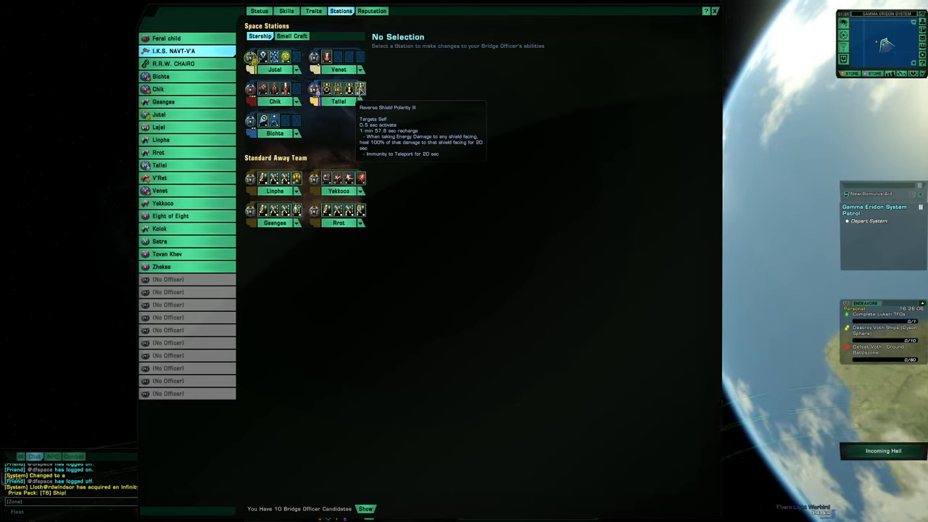
Step: Bring up the Duty Officers overview with commendation ranks over the ship view
{"action": "left_click", "coordinate": [713, 10]}
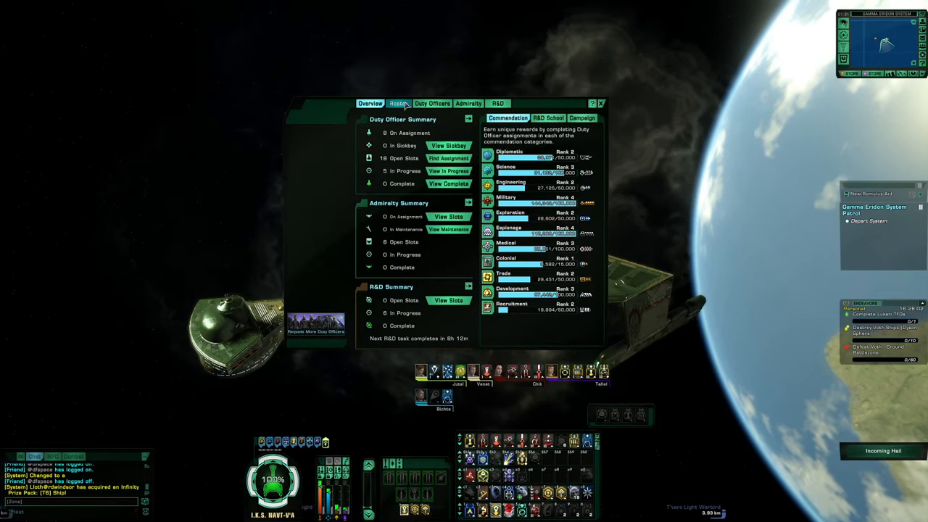
Step: Review the Active Space Duty roster, then close the duty officer window to begin the Borg mission
{"action": "left_click", "coordinate": [397, 103]}
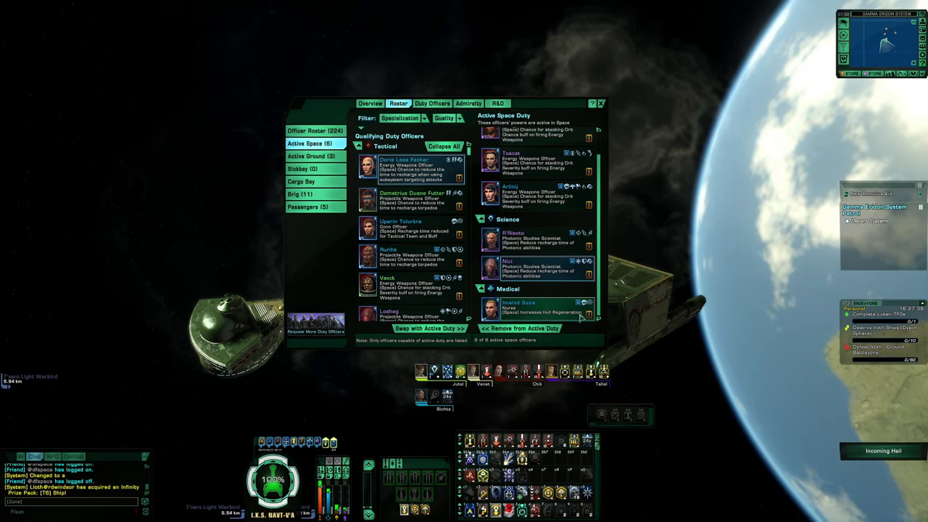
{"action": "left_click", "coordinate": [600, 103]}
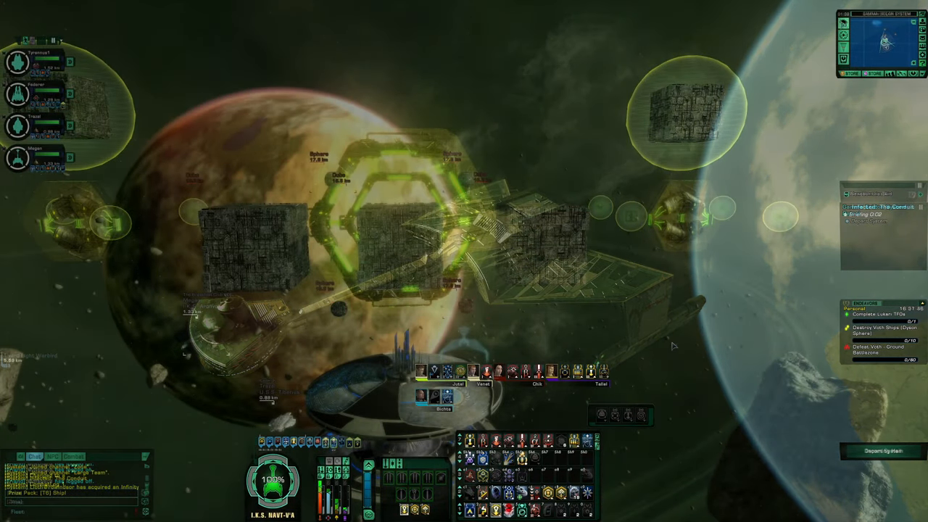